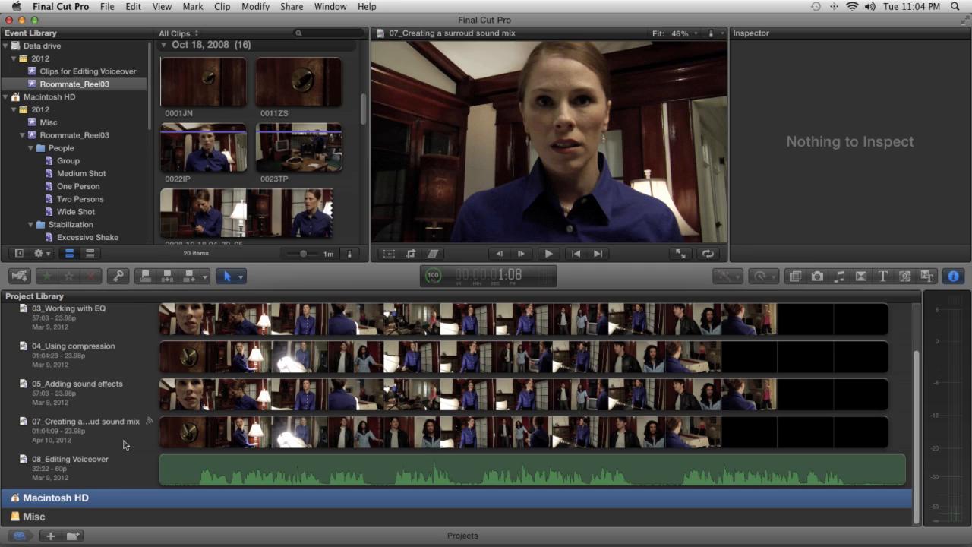
Export the surround sound mix project as XML and launch X2Pro Audio Convert to load it.
{"action": "left_click", "coordinate": [83, 422]}
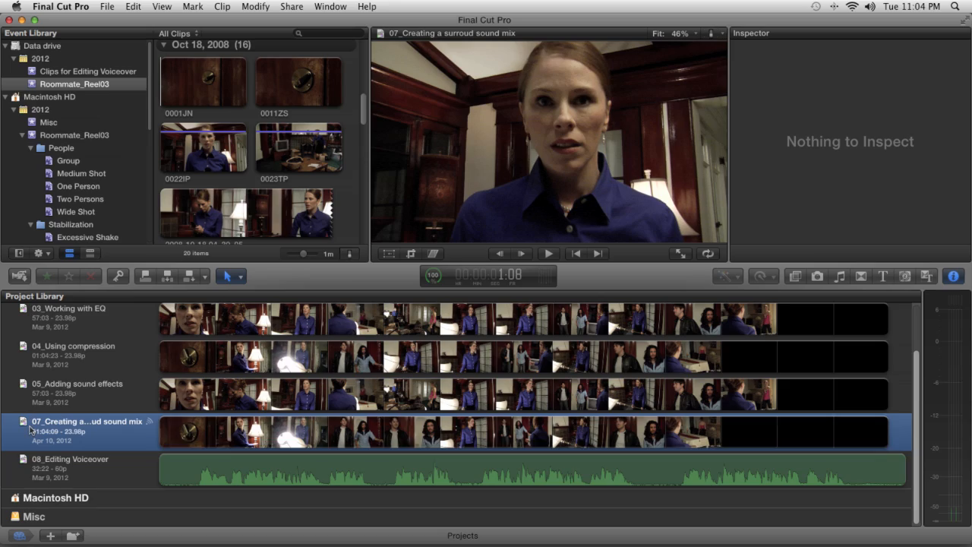
{"action": "left_click", "coordinate": [109, 6]}
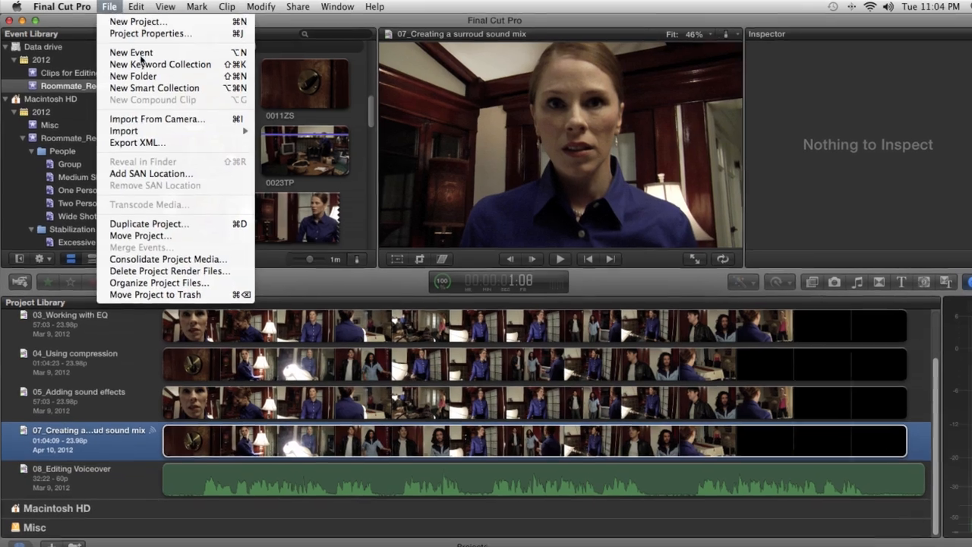
{"action": "left_click", "coordinate": [137, 143]}
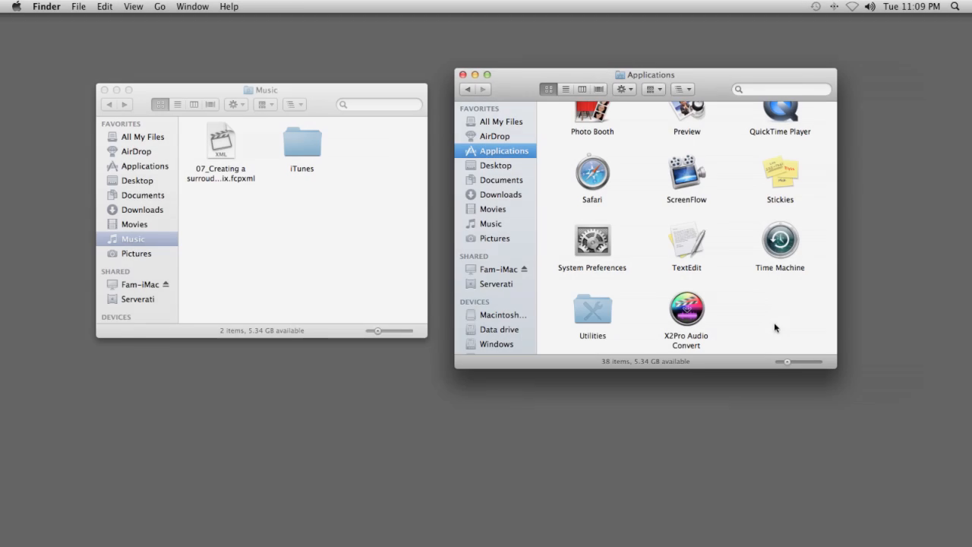
{"action": "double_click", "coordinate": [687, 305]}
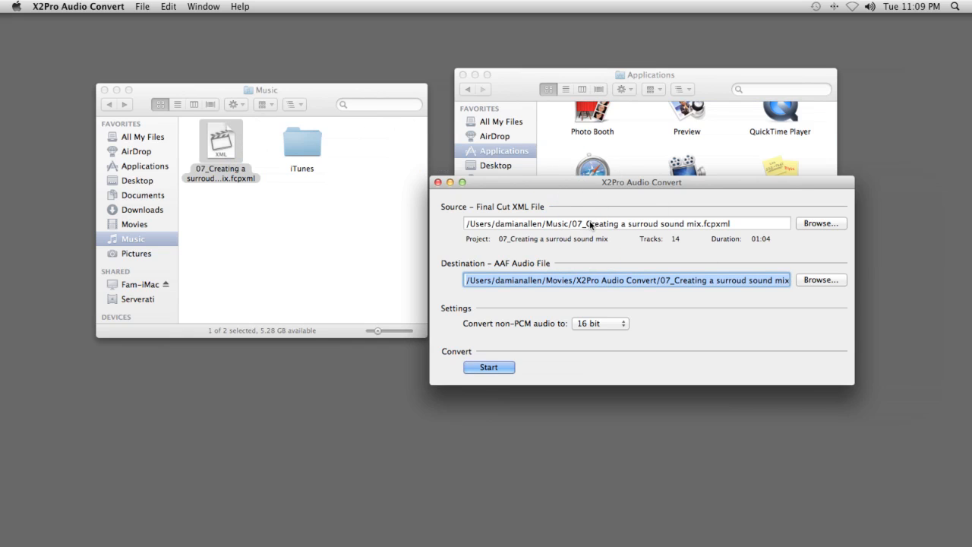
Convert the XML to a 24-bit AAF, creating the output folder, and select the resulting .aaf in Finder.
{"action": "left_click", "coordinate": [599, 322]}
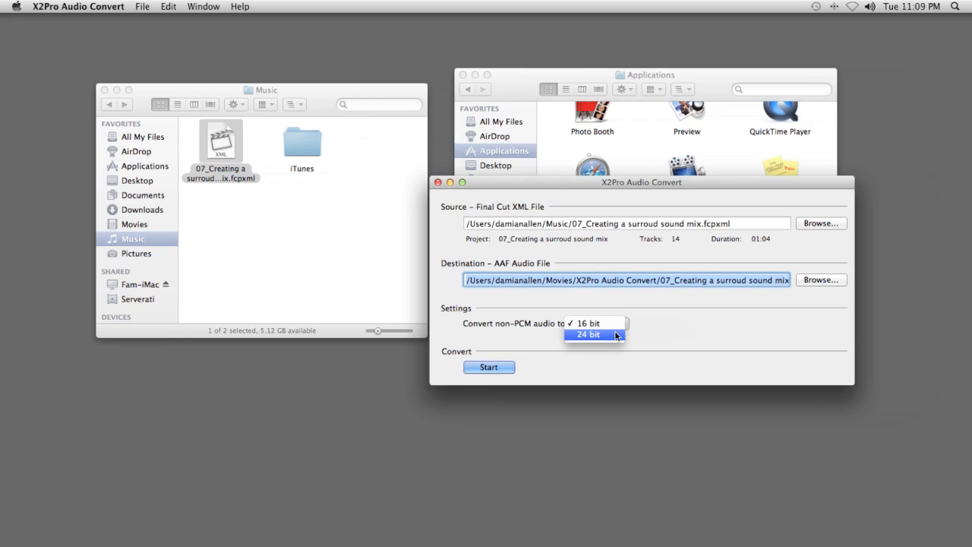
{"action": "left_click", "coordinate": [590, 336]}
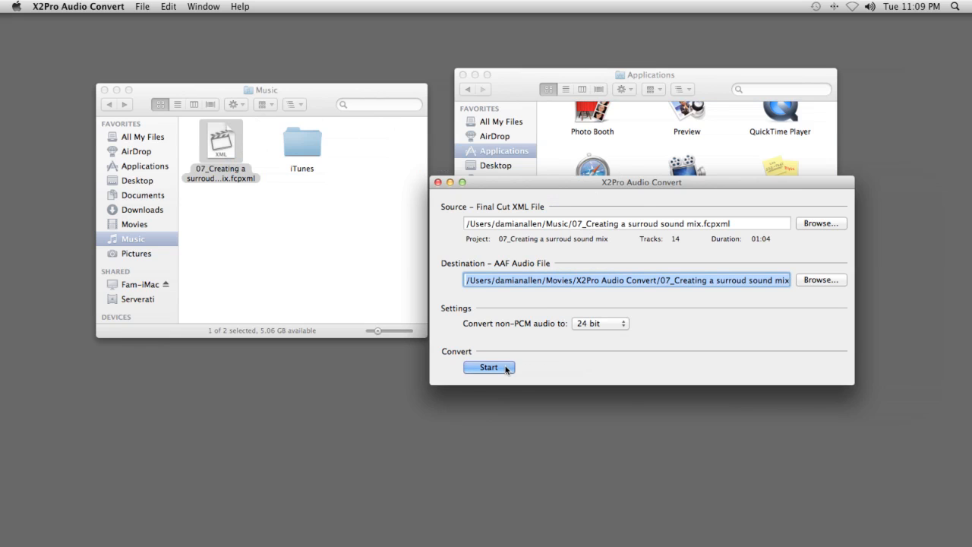
{"action": "left_click", "coordinate": [489, 366]}
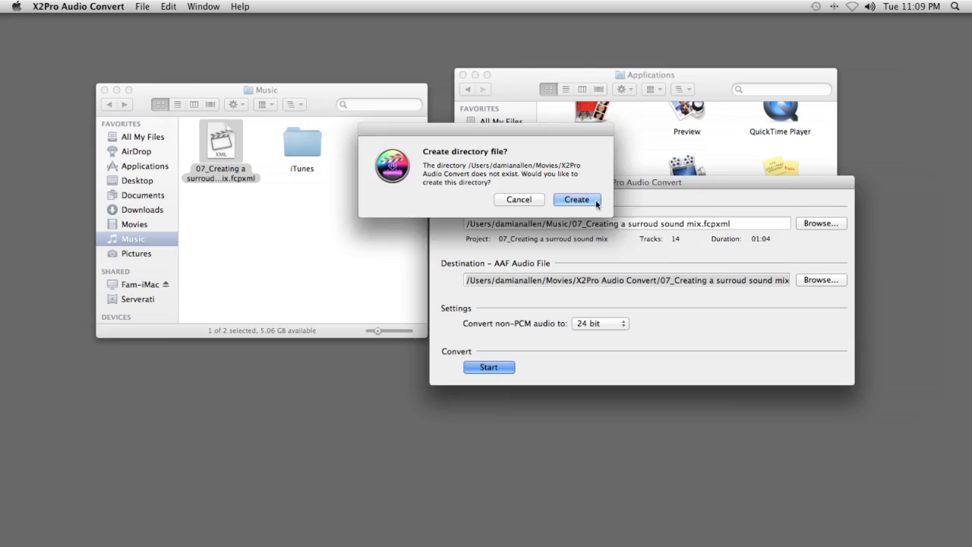
{"action": "left_click", "coordinate": [577, 199]}
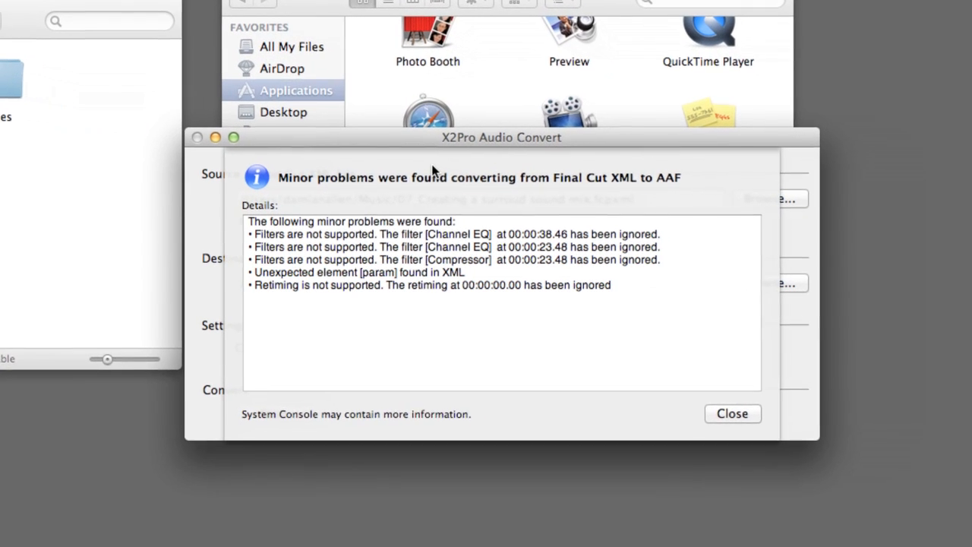
{"action": "mouse_move", "coordinate": [874, 356]}
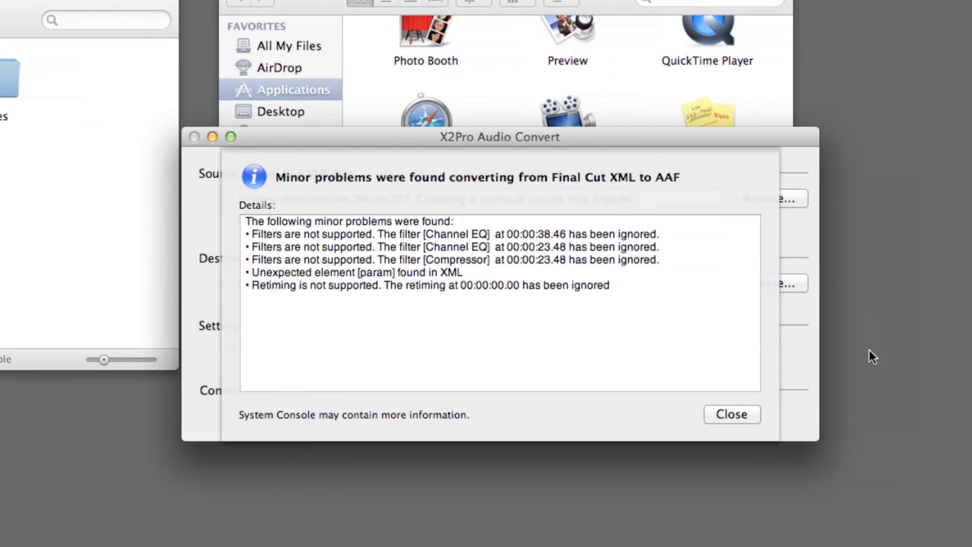
{"action": "left_click", "coordinate": [732, 414]}
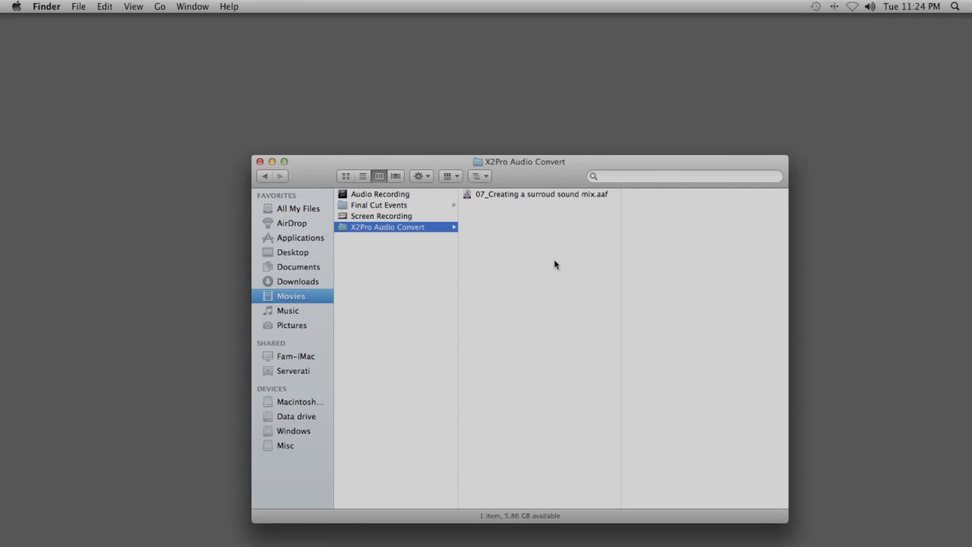
{"action": "left_click", "coordinate": [538, 195]}
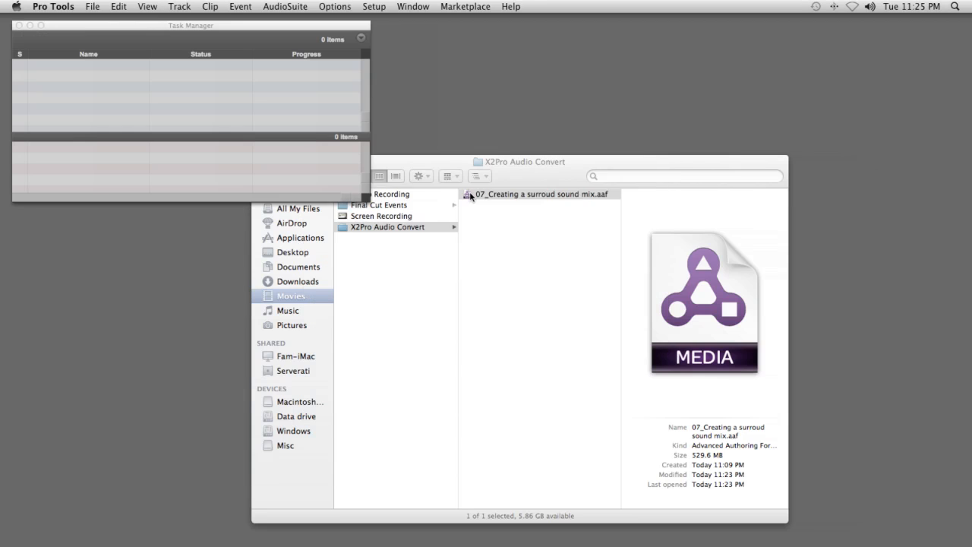
Open the .aaf as a new 24-bit BWF Pro Tools session saved in Documents with its dialogue tracks imported.
{"action": "double_click", "coordinate": [535, 194]}
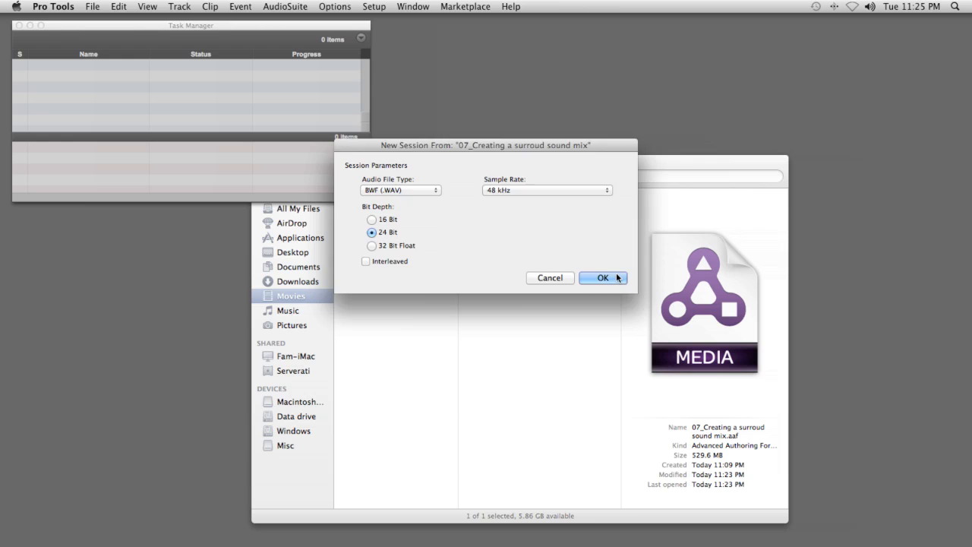
{"action": "left_click", "coordinate": [598, 276]}
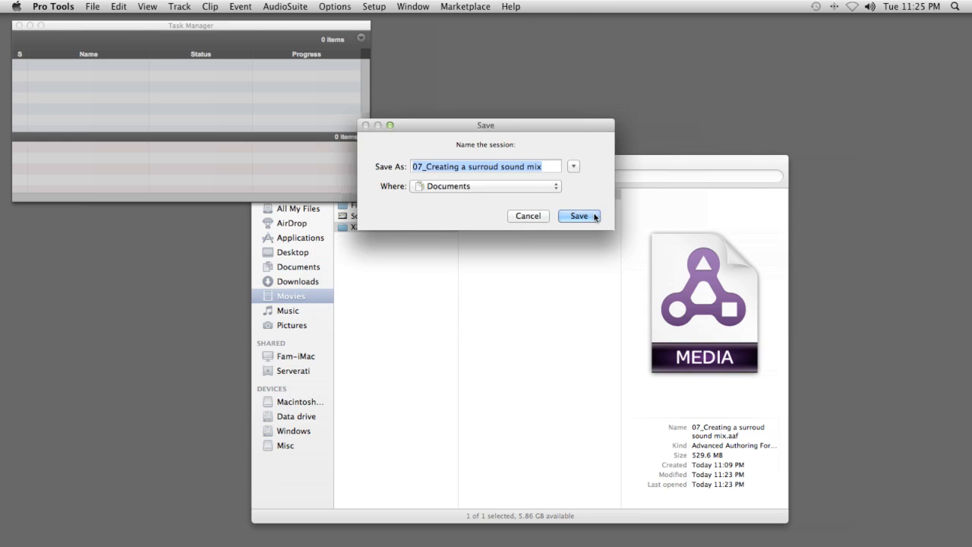
{"action": "left_click", "coordinate": [579, 215]}
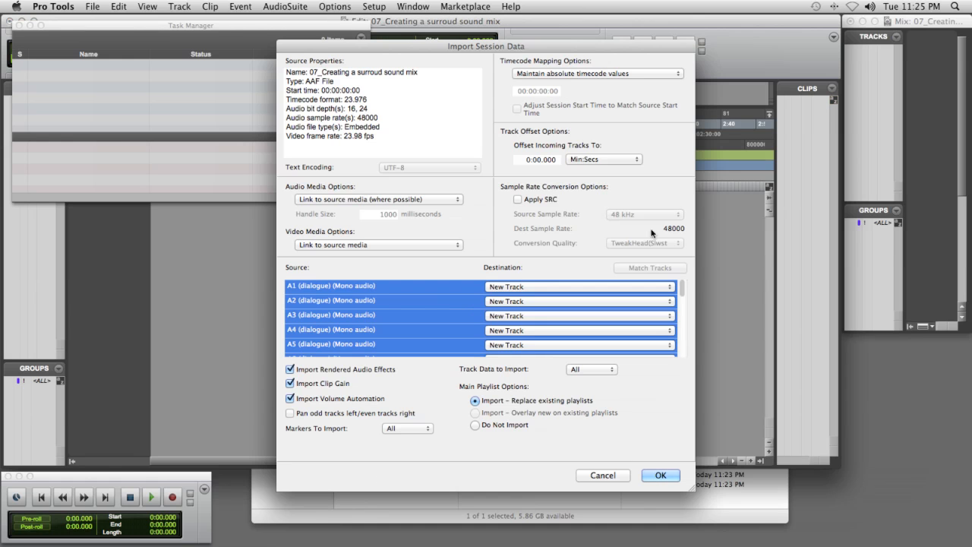
{"action": "left_click", "coordinate": [660, 474]}
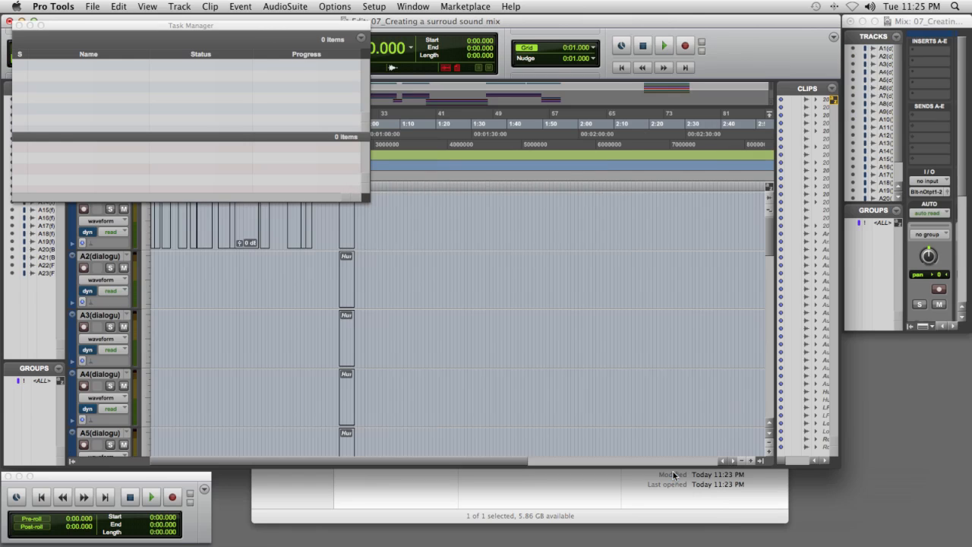